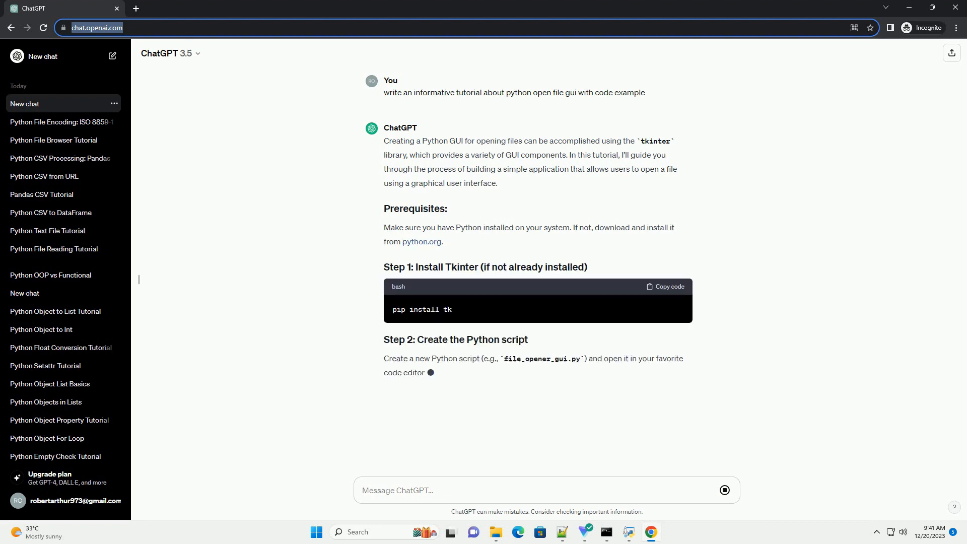
scroll("down", 3)
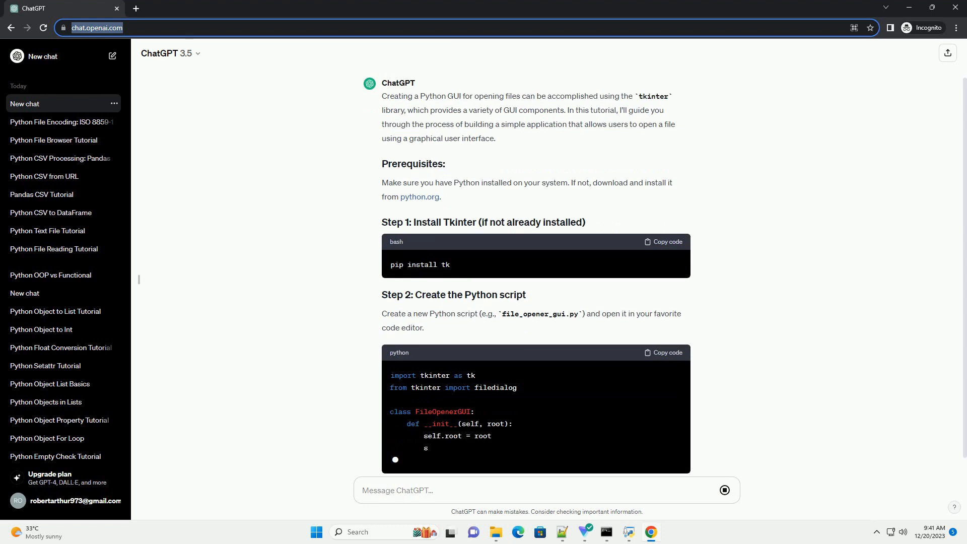
scroll("down", 3)
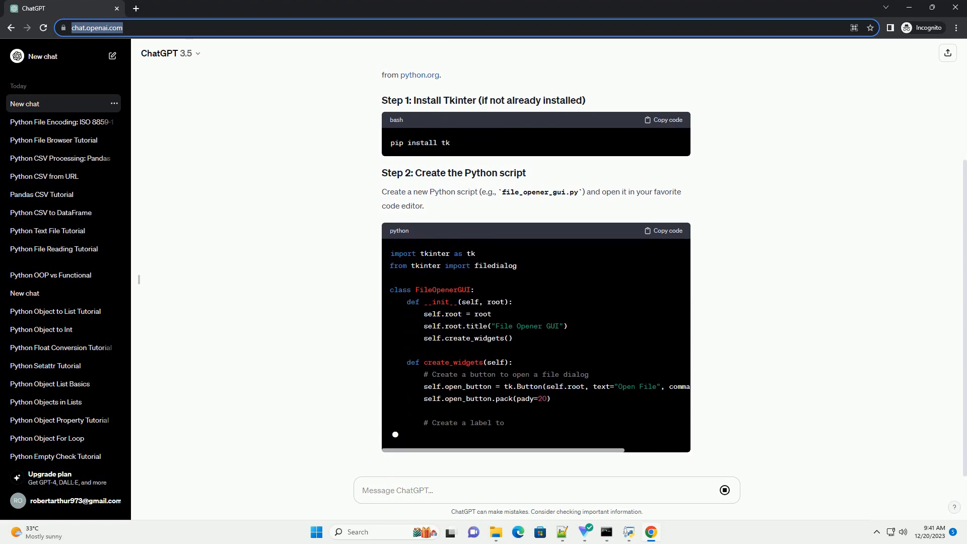
scroll("down", 3)
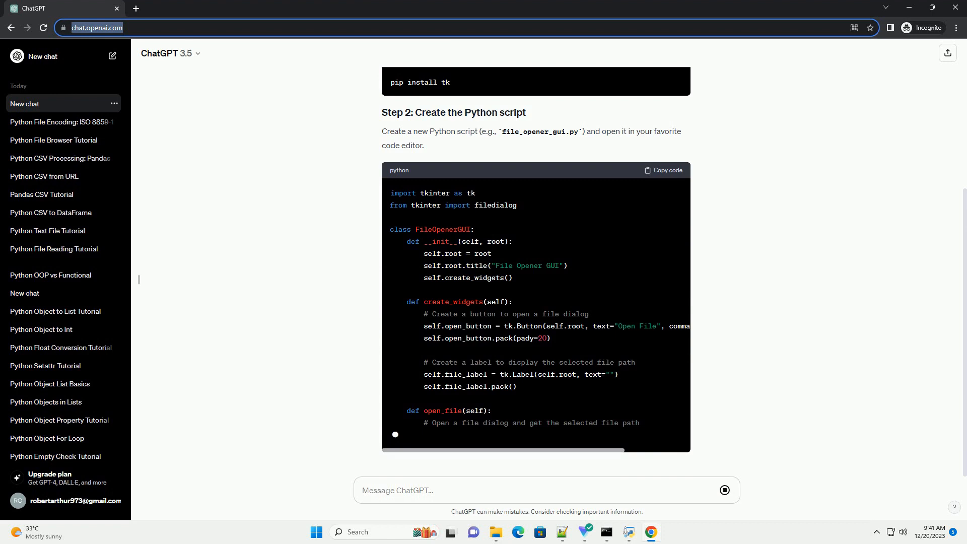
scroll("down", 3)
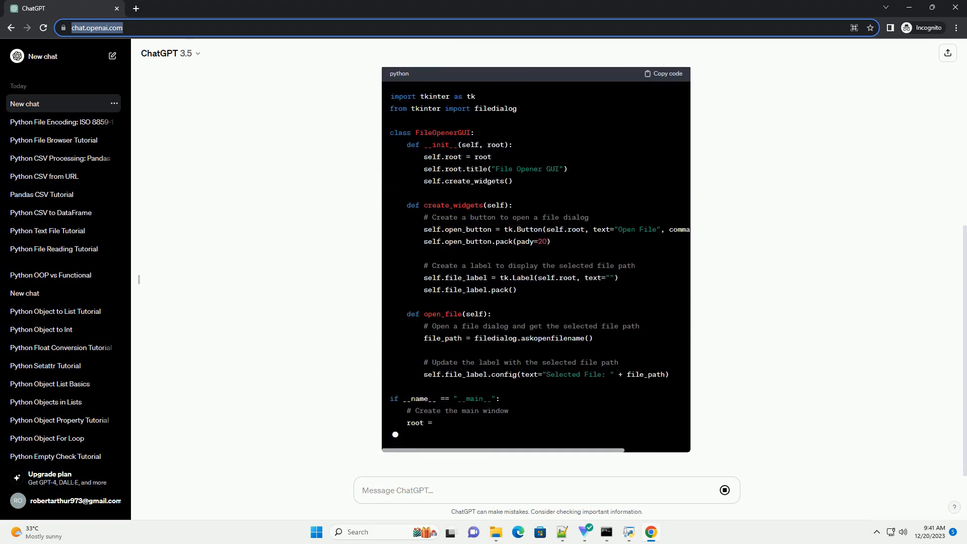
type("tk.Tk(")
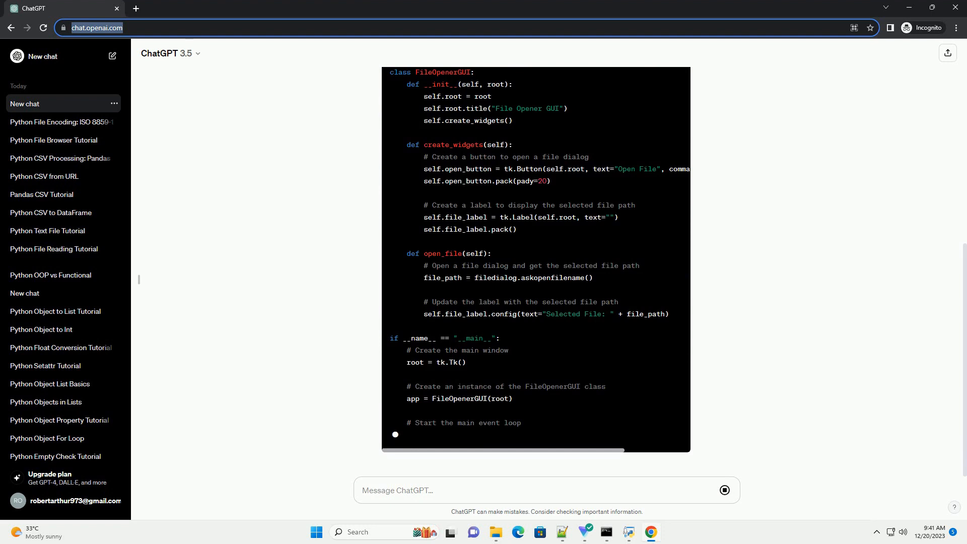
scroll("down", 3)
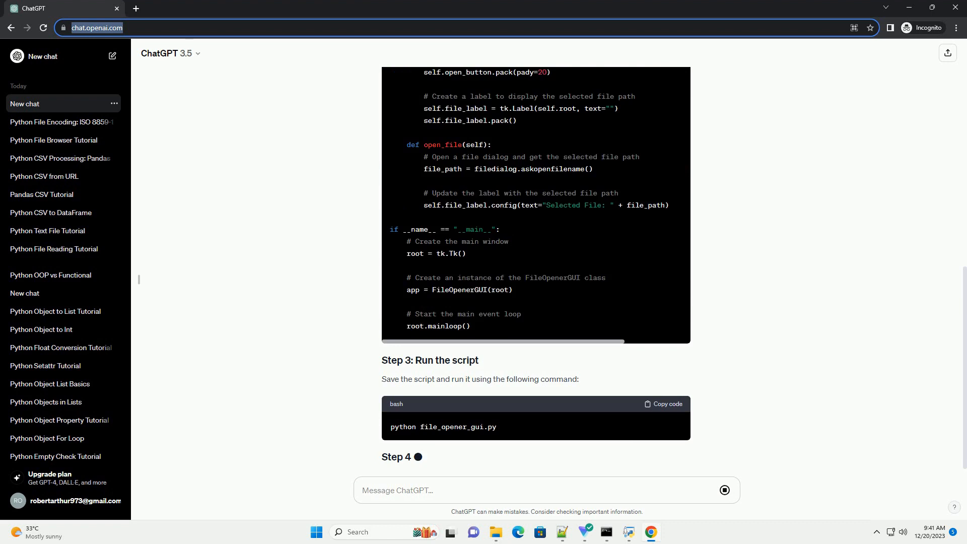
scroll("down", 3)
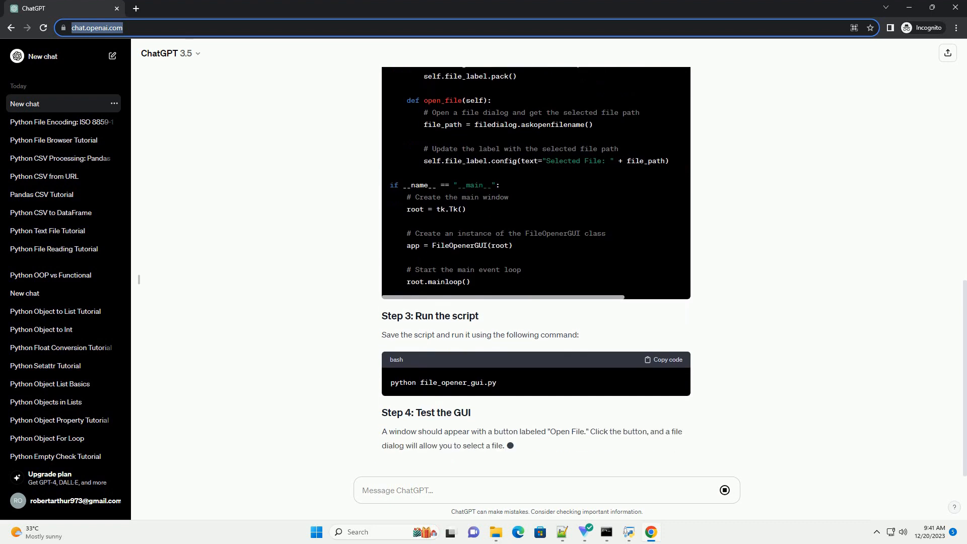
scroll("down", 3)
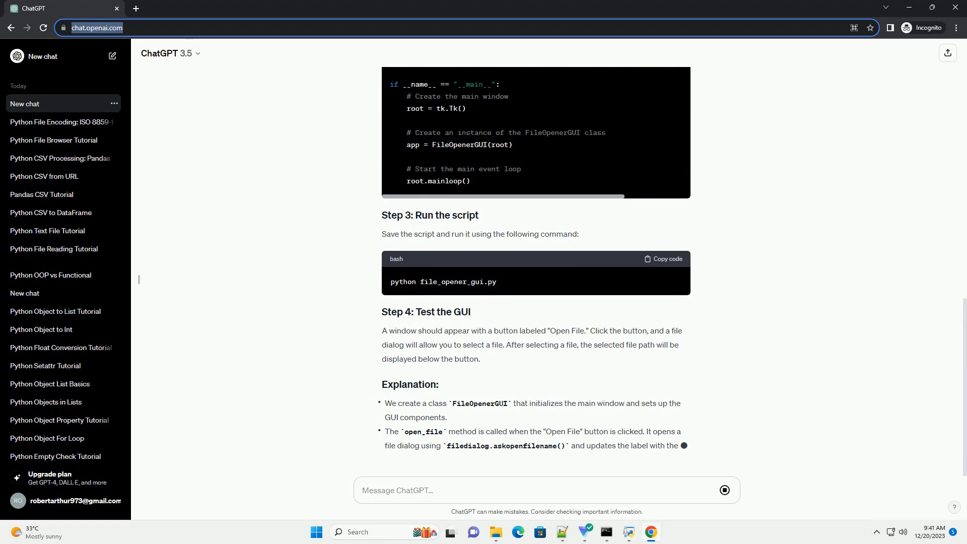
scroll("down", 3)
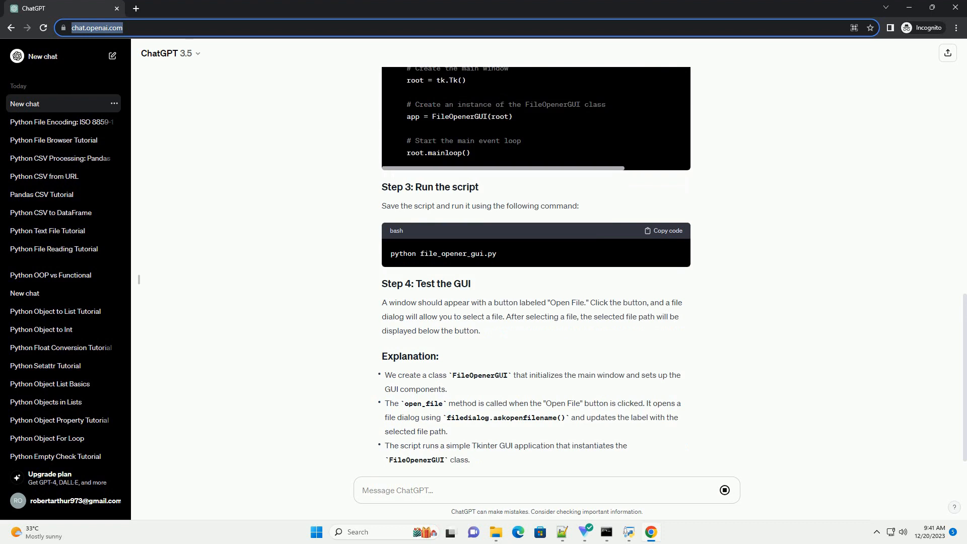